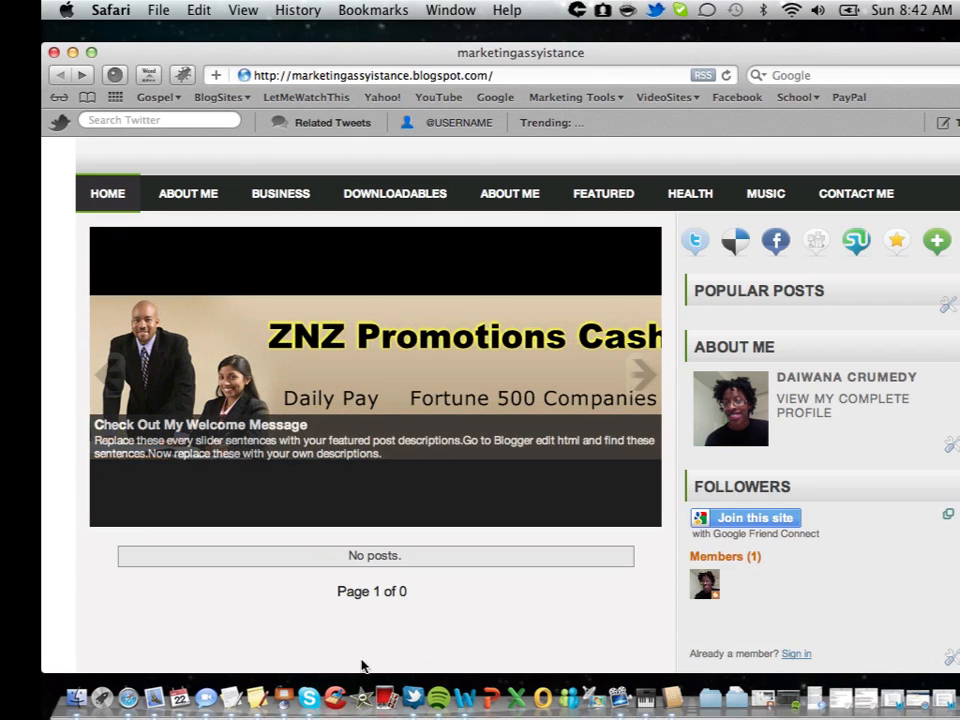
mouse_move(460, 452)
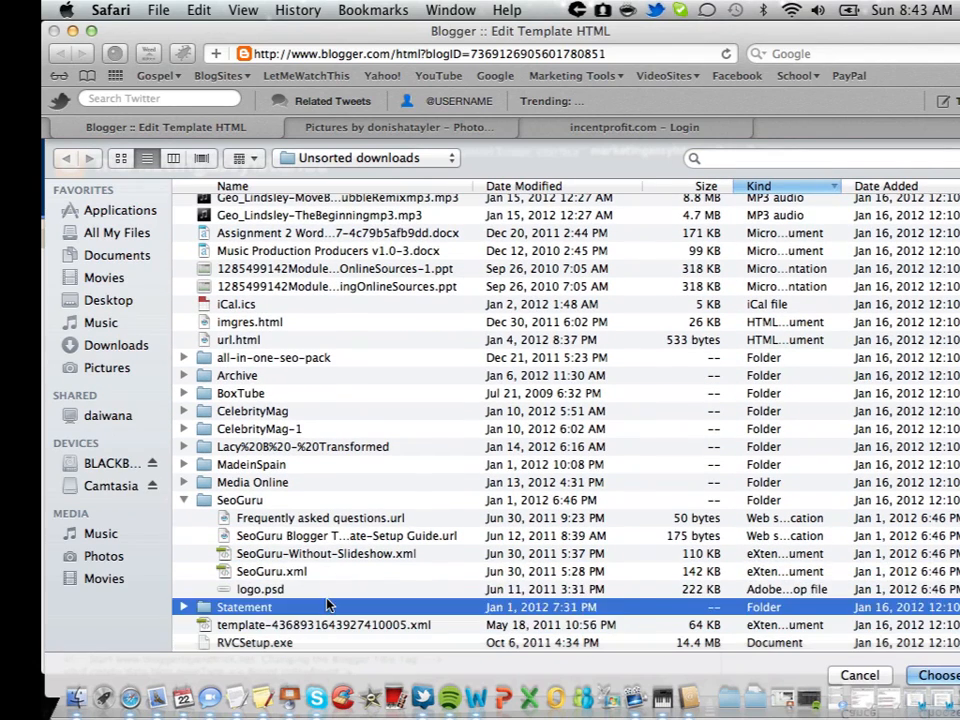
Step: Upload SeoGuru.xml as the blog template, keeping the existing widgets
click(266, 572)
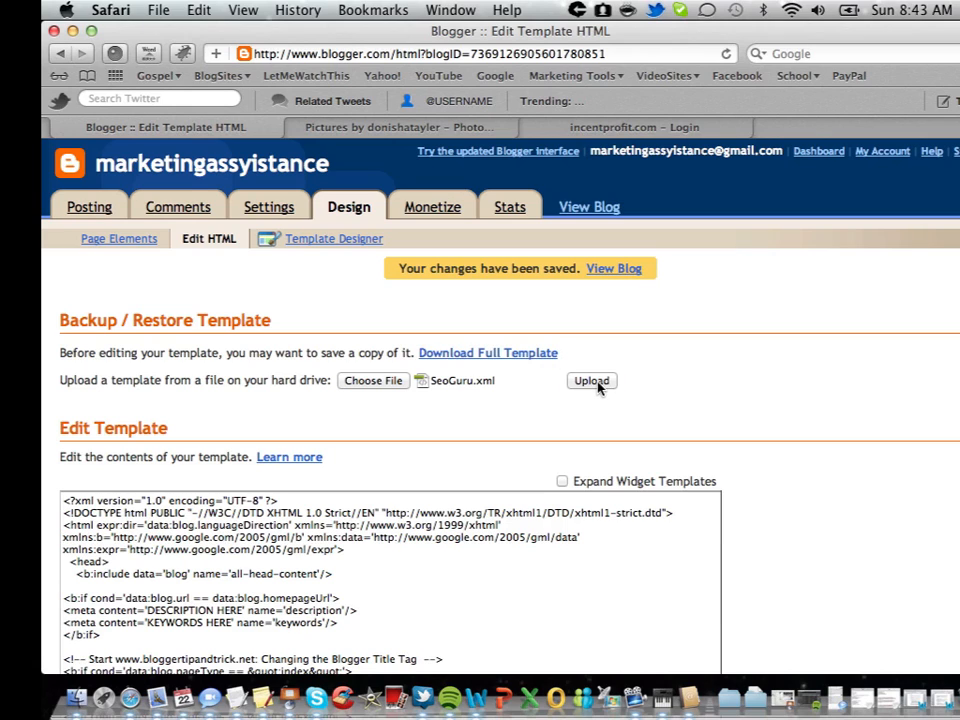
click(592, 380)
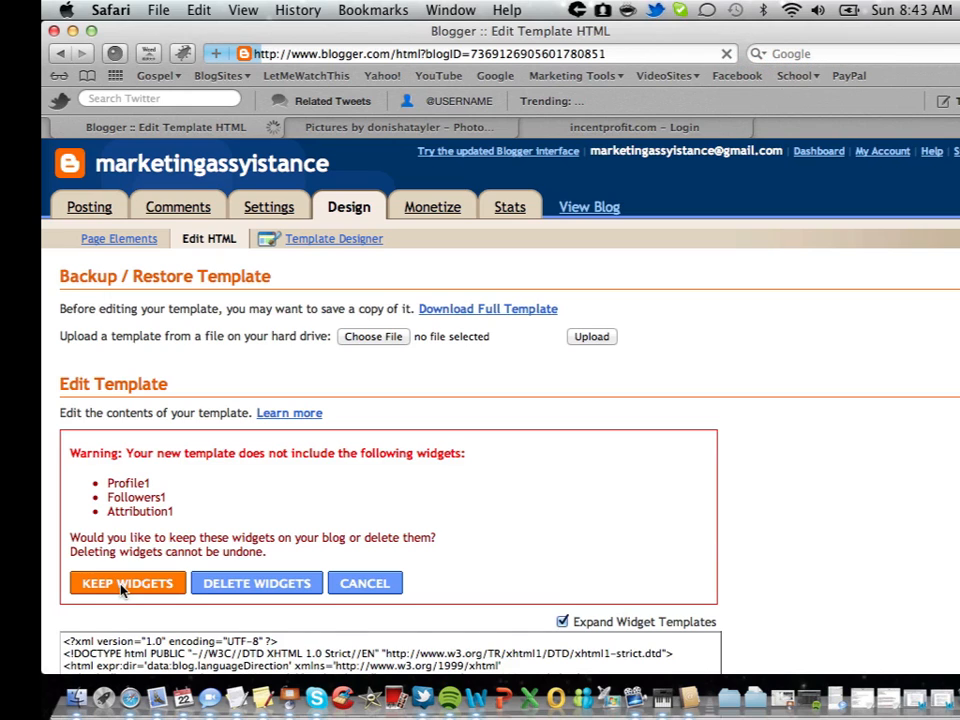
click(128, 582)
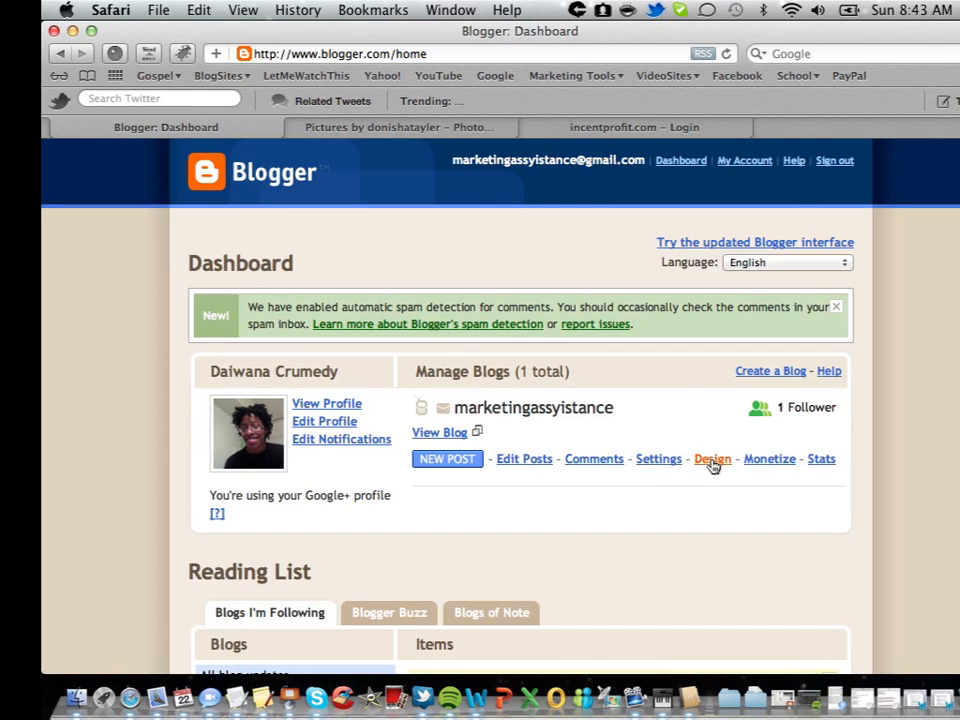
Step: Go to Design and bring up the Edit HTML view of the new template's code
click(712, 458)
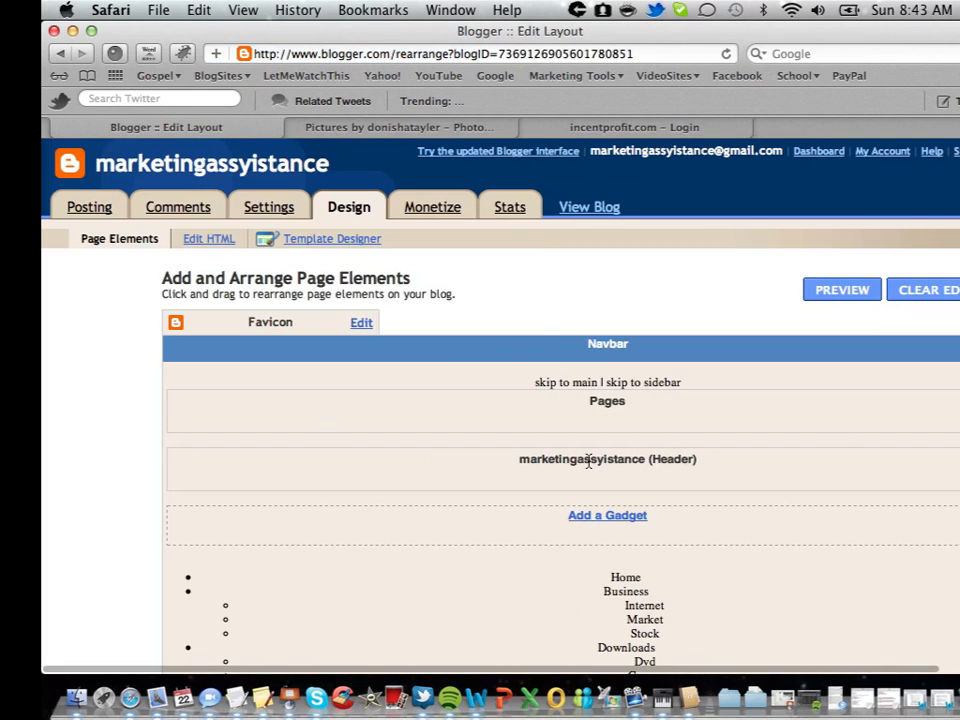
click(208, 238)
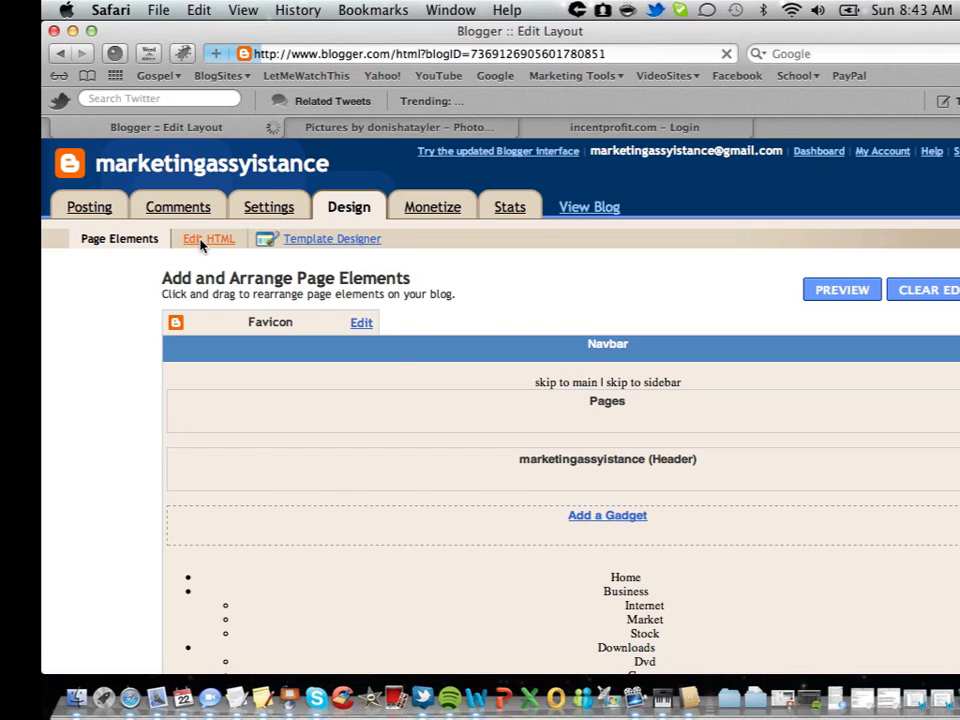
click(208, 238)
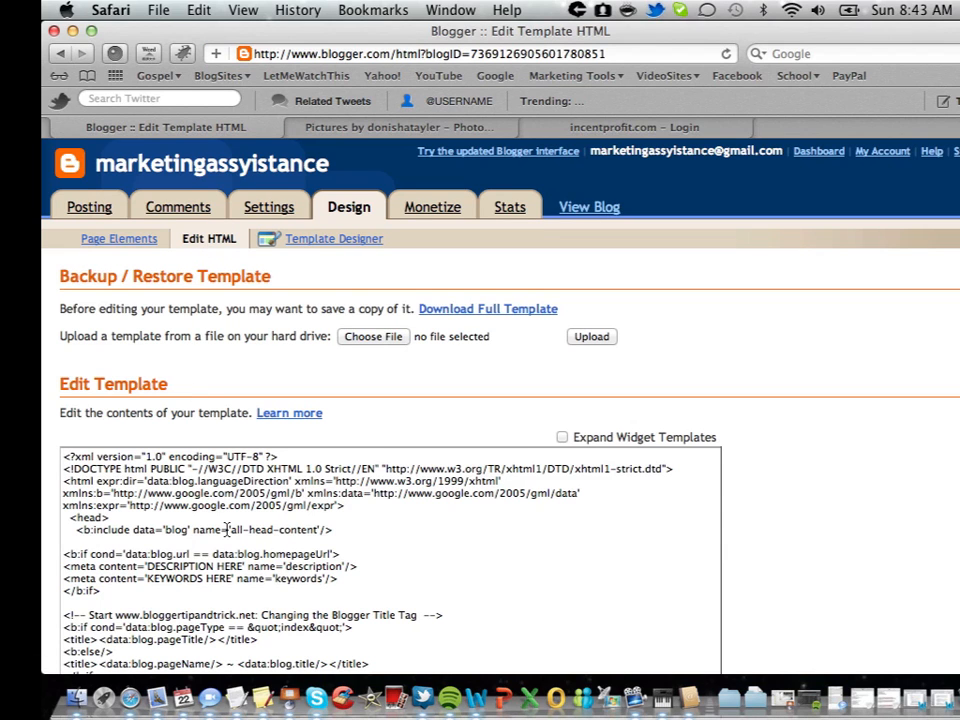
mouse_move(404, 342)
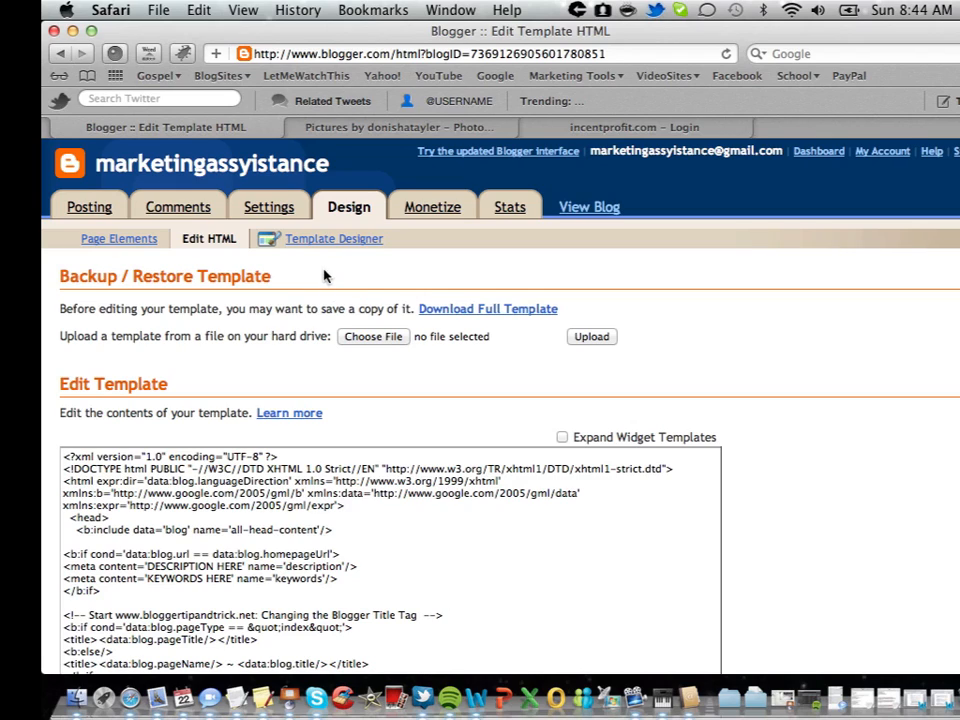
mouse_move(568, 186)
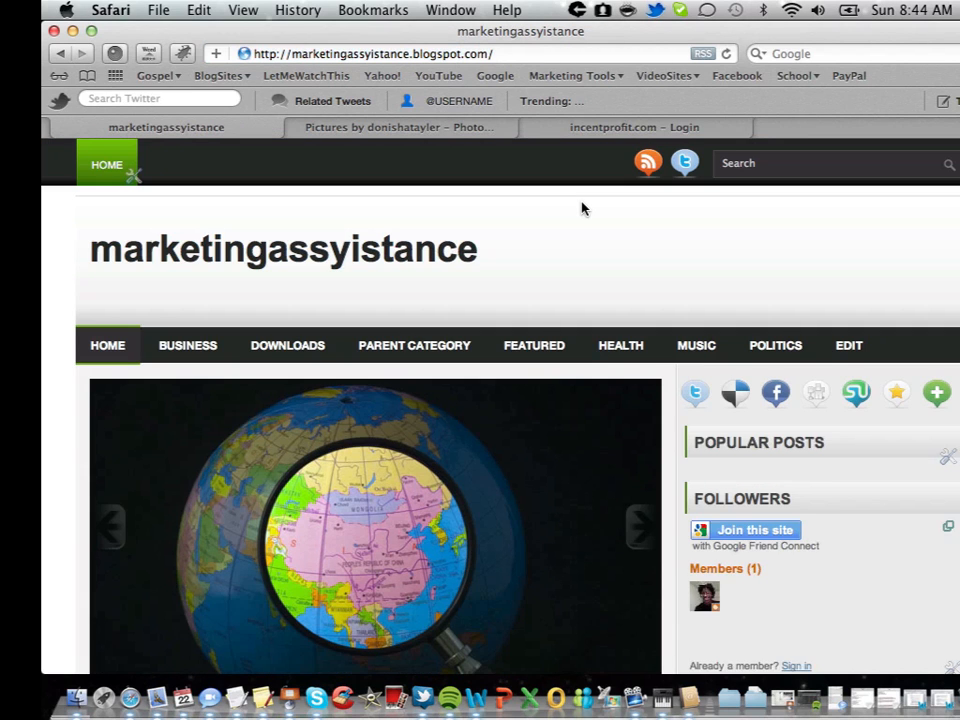
Step: Scroll down the live blog homepage to review the menu and featured-post slider
scroll(down, 3)
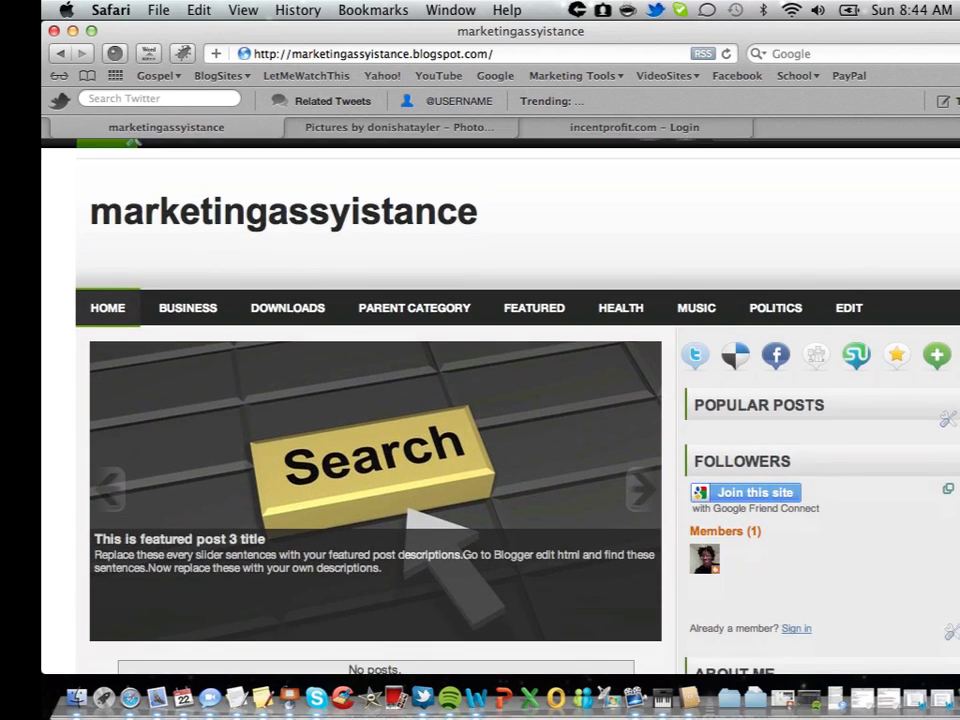
scroll(down, 3)
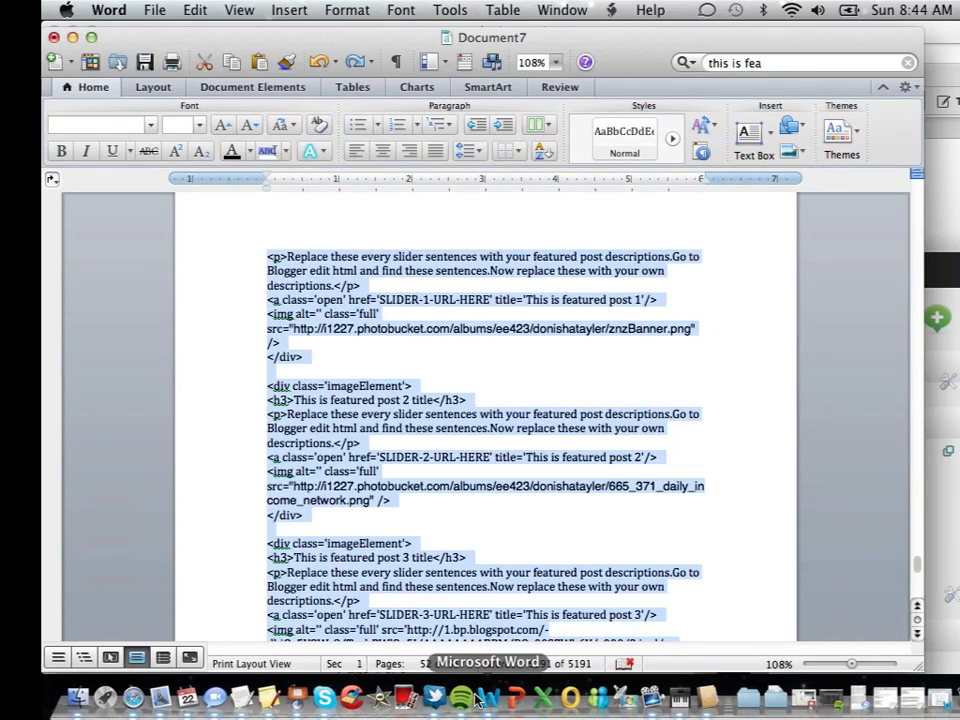
Step: Deselect the code so the blog menu stays visible above the Word document
click(542, 526)
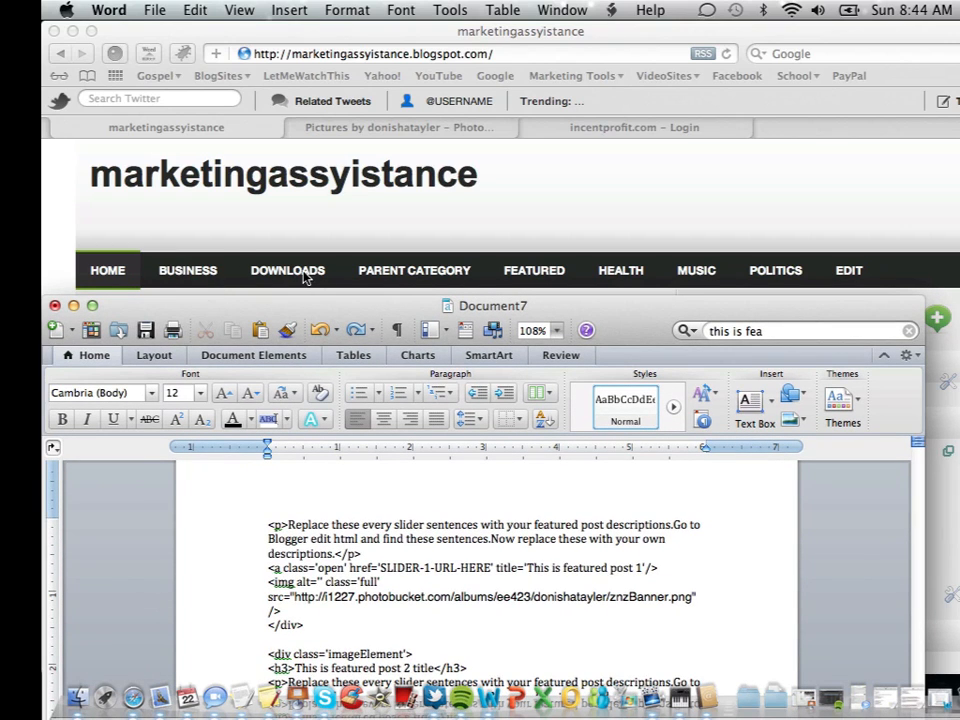
mouse_move(640, 280)
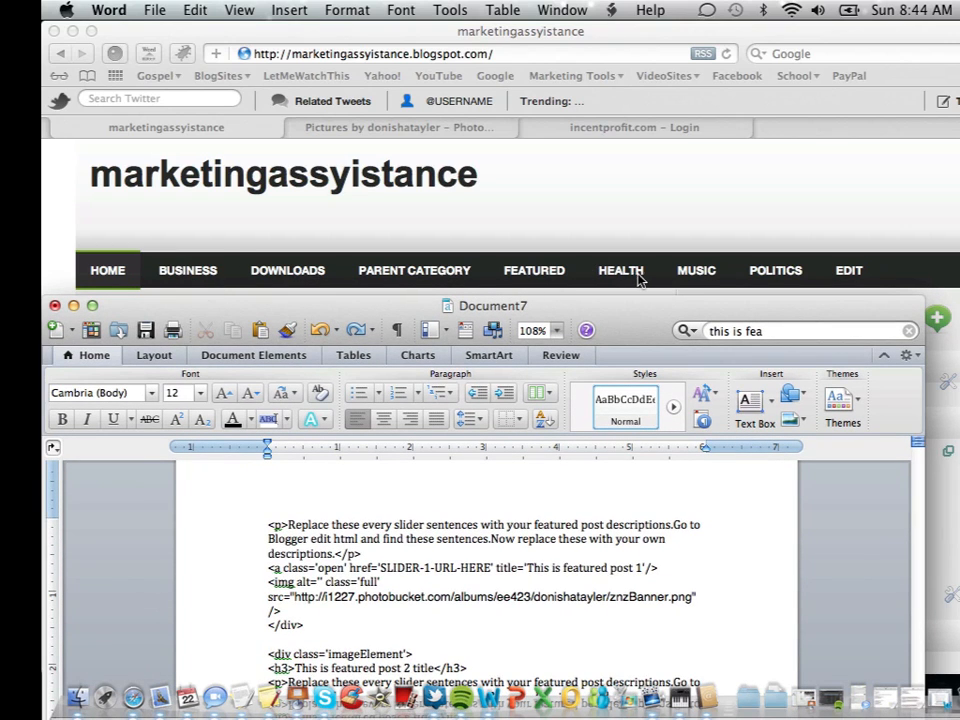
mouse_move(694, 280)
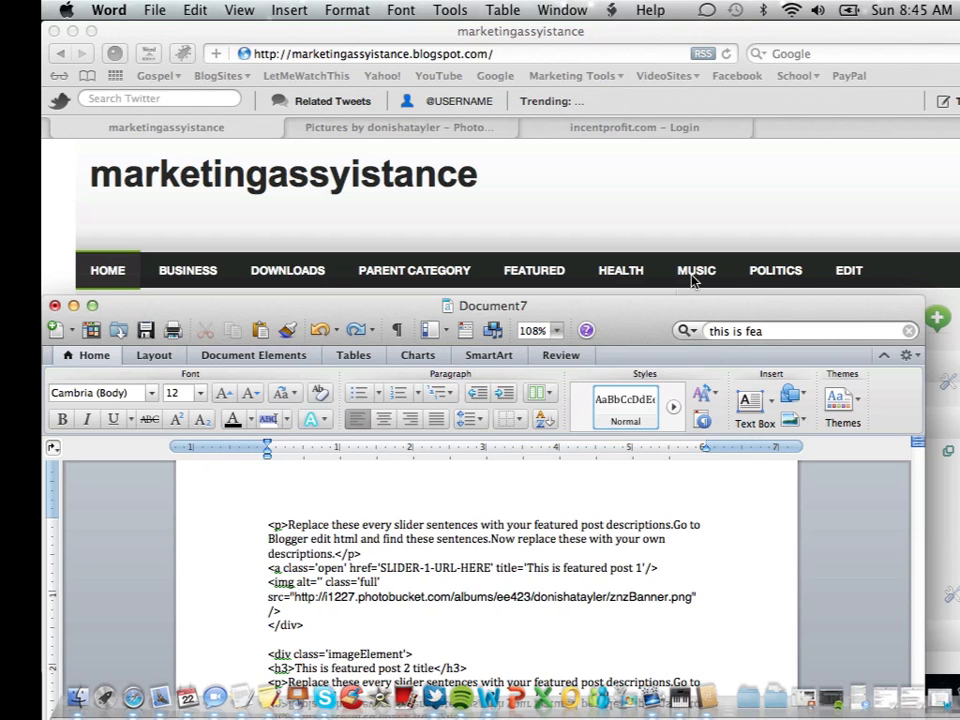
mouse_move(620, 316)
text(music)
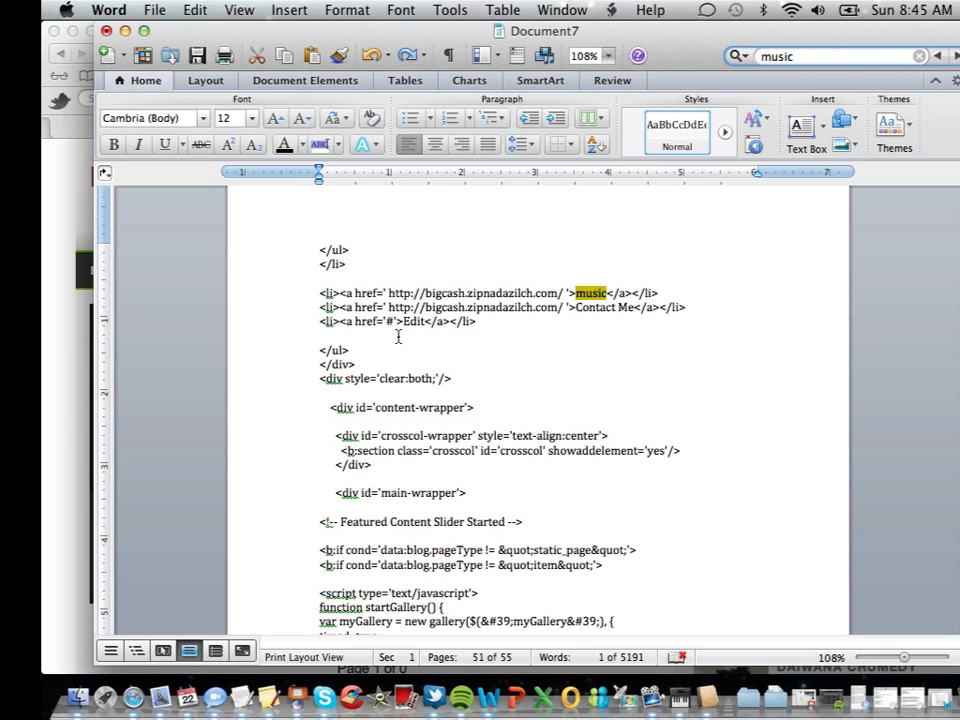
mouse_move(392, 348)
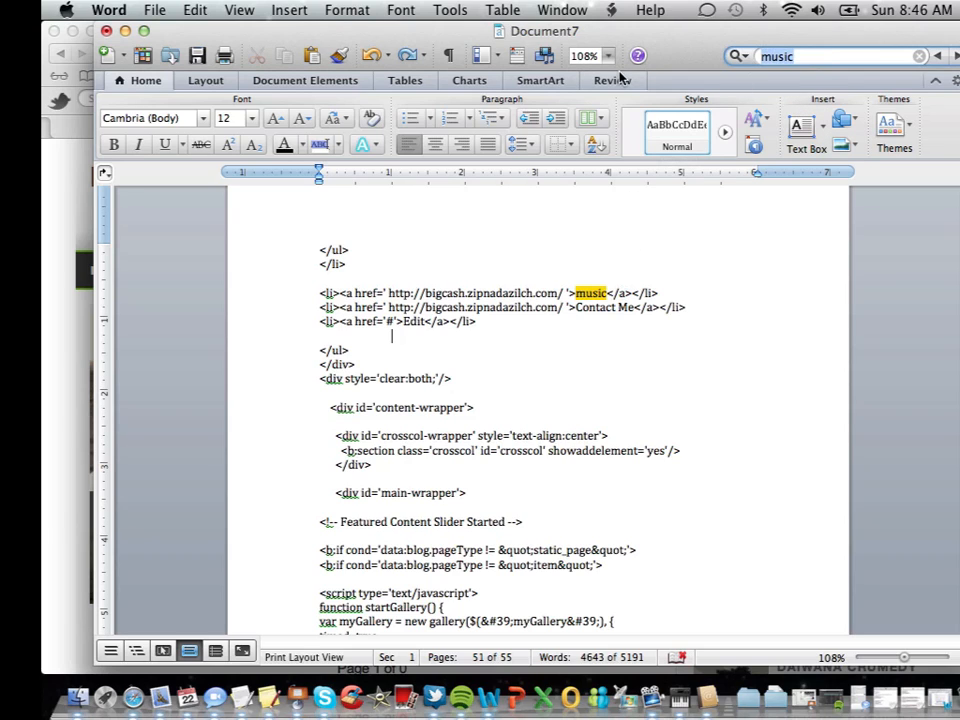
Step: Search the document for "slides" to find the slideshow code
text(slides)
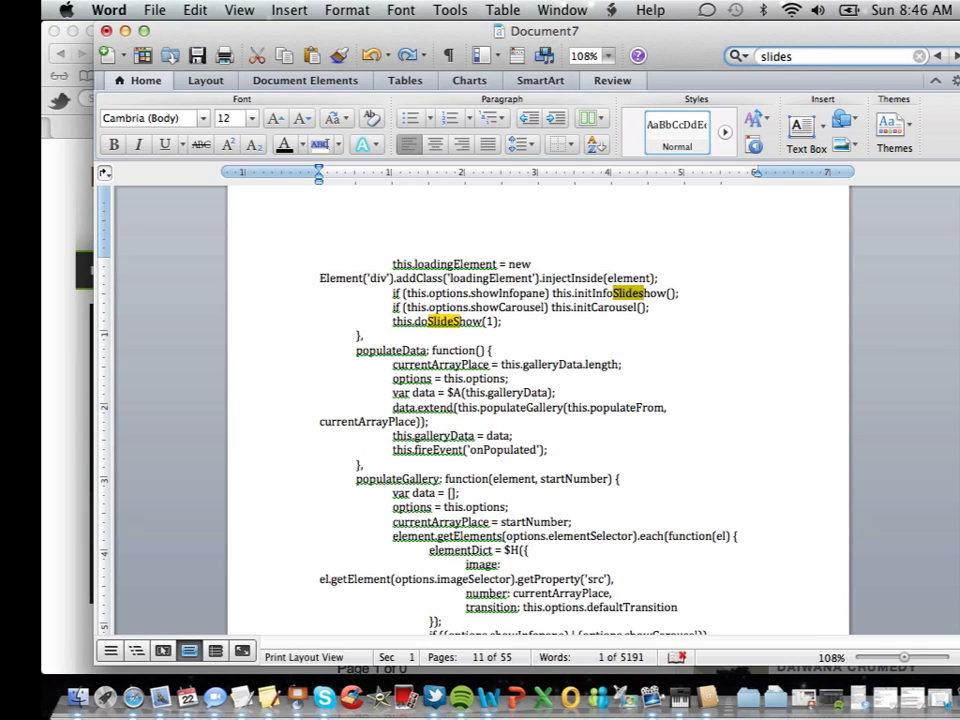
Step: Clear the search and look for "this is" to find the slider titles and image links
click(916, 56)
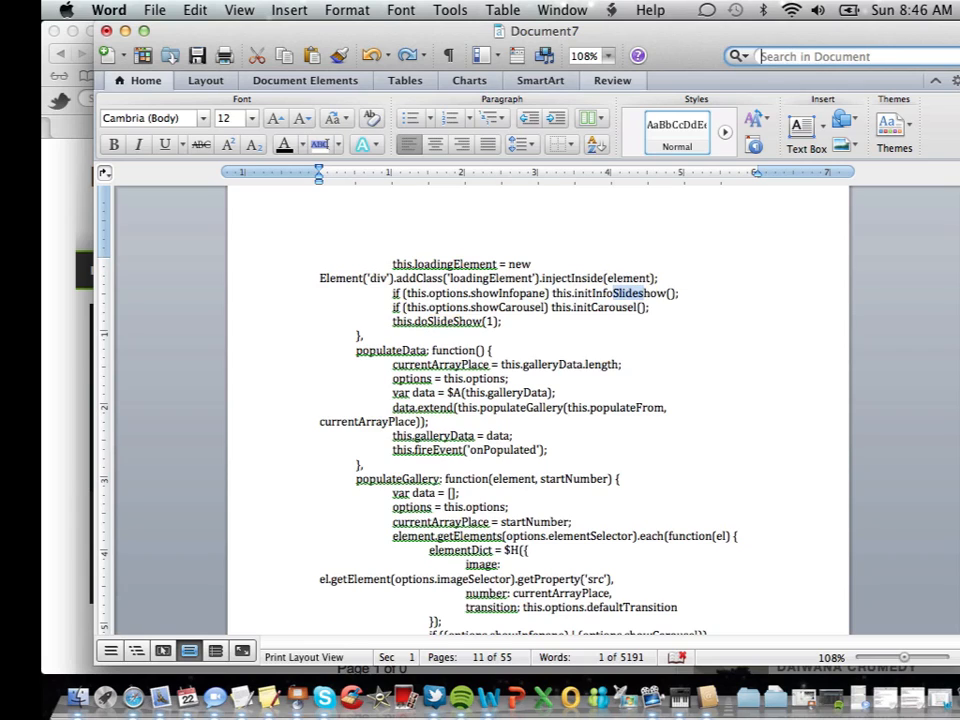
text(this is)
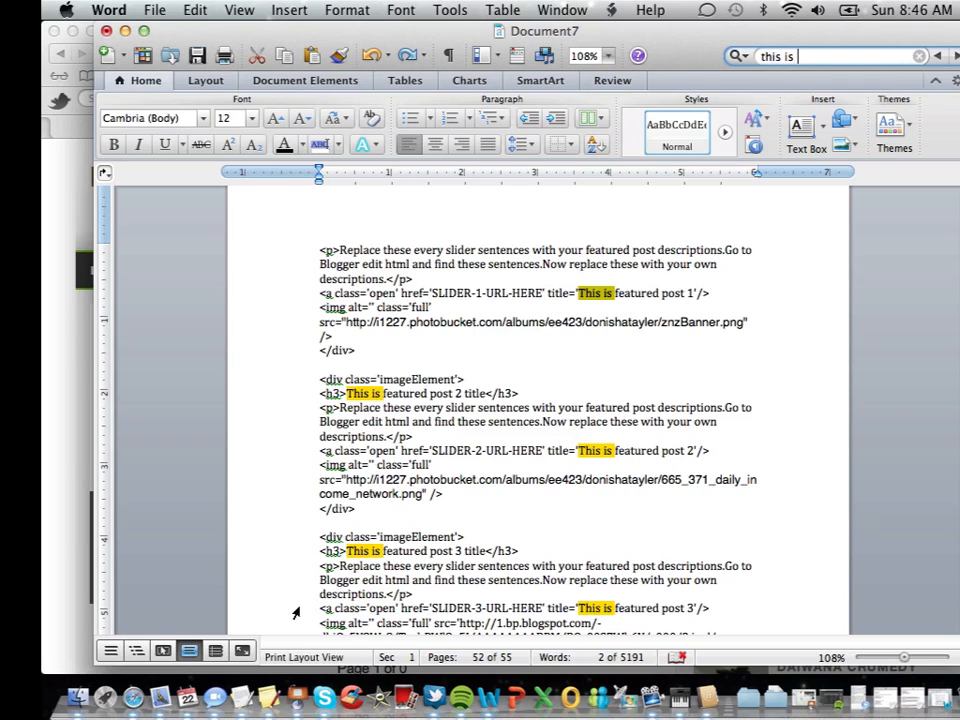
mouse_move(296, 582)
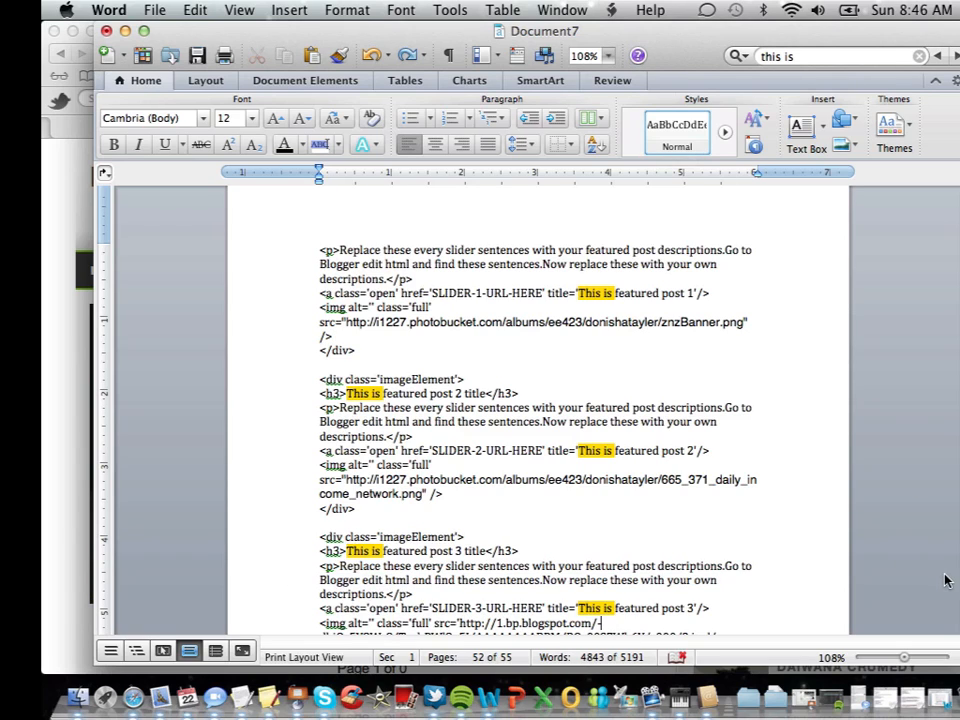
scroll(down, 3)
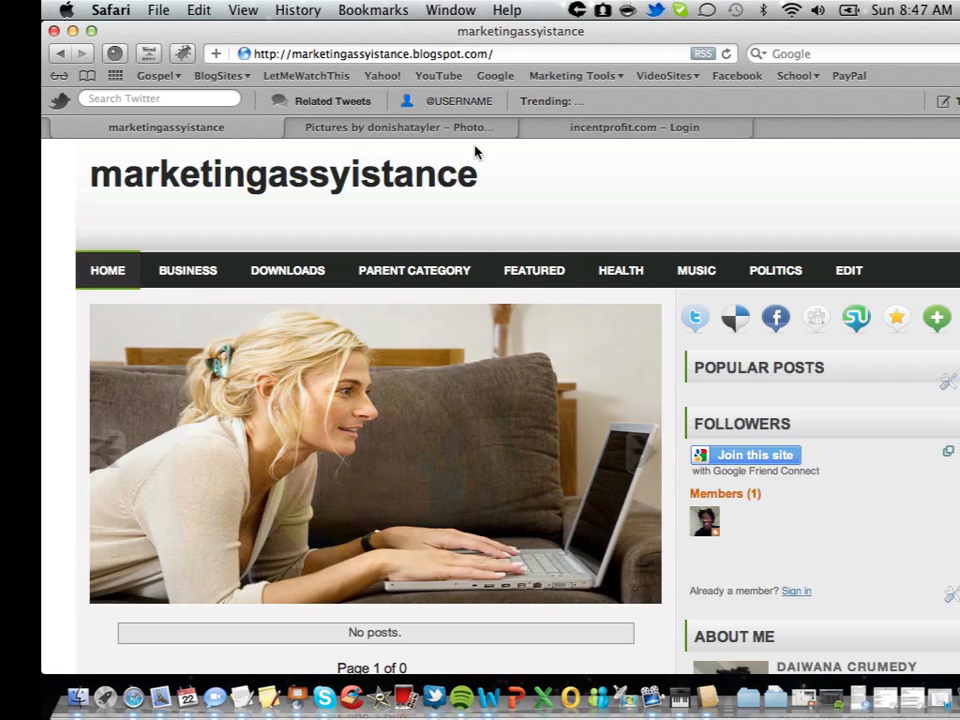
Step: In Photobucket, open carblack.jpg and grab its Direct link
click(398, 128)
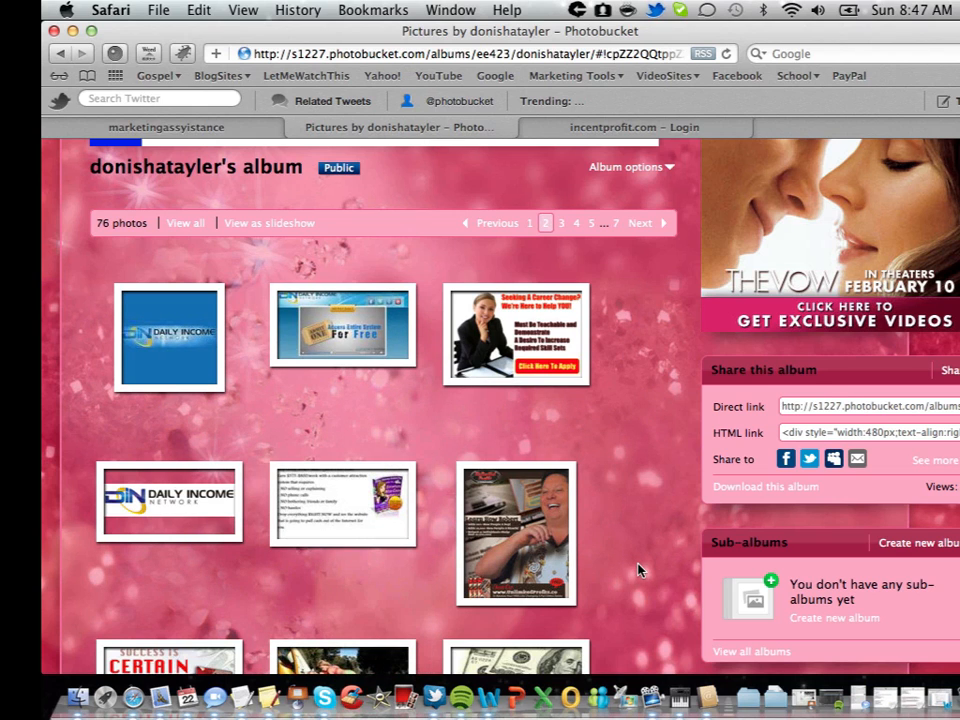
scroll(down, 3)
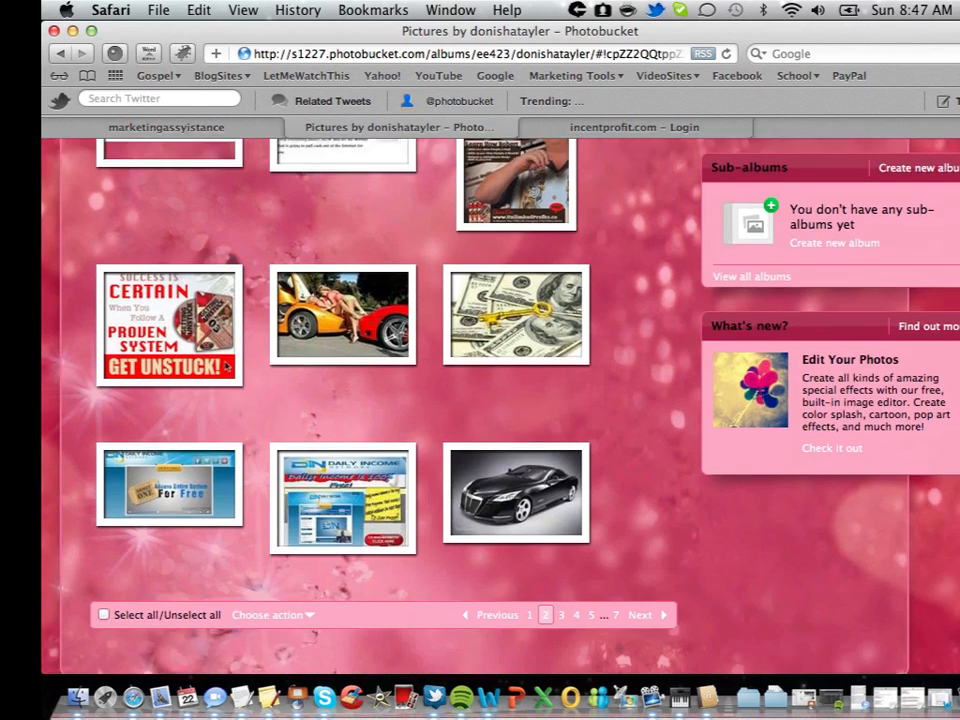
click(516, 496)
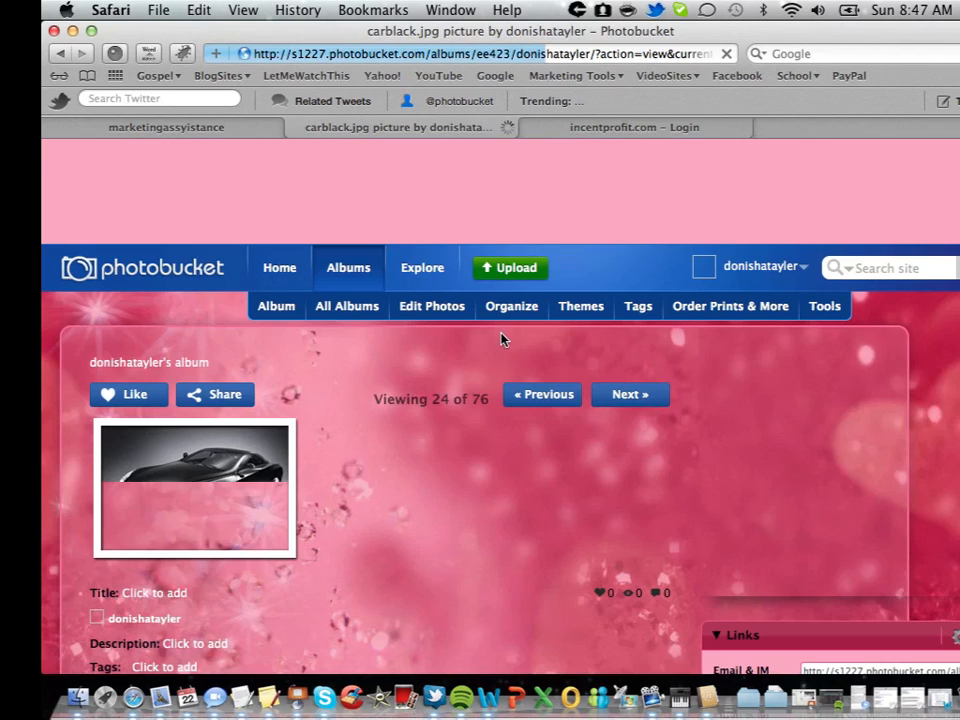
scroll(down, 3)
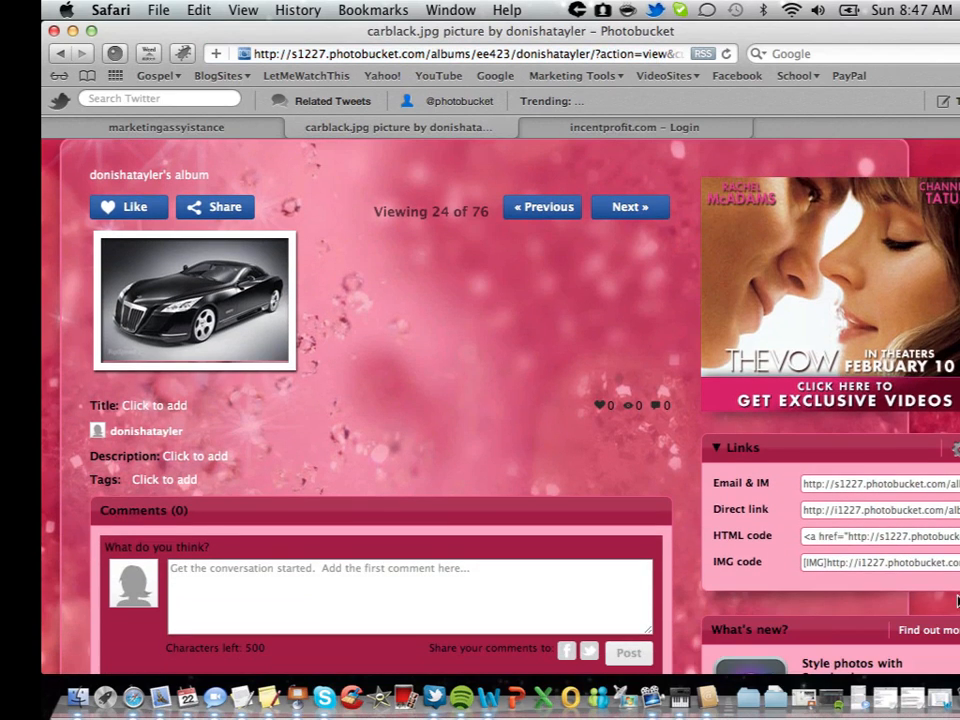
click(878, 536)
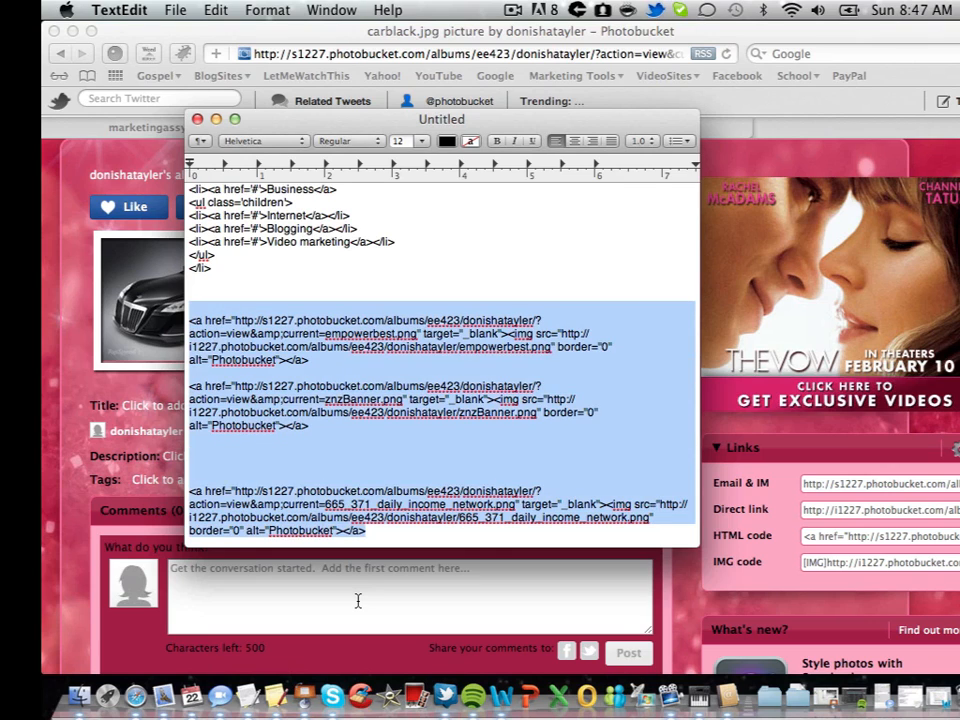
key(Delete)
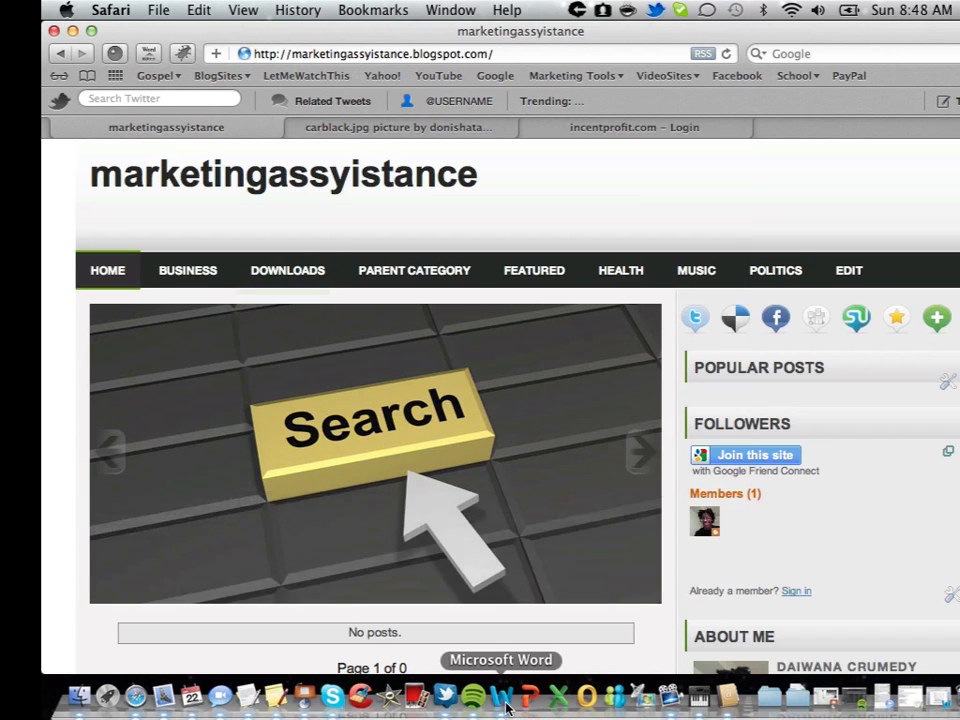
Step: Replace featured post 3's img src with the Photobucket carblack.jpg URL
click(520, 688)
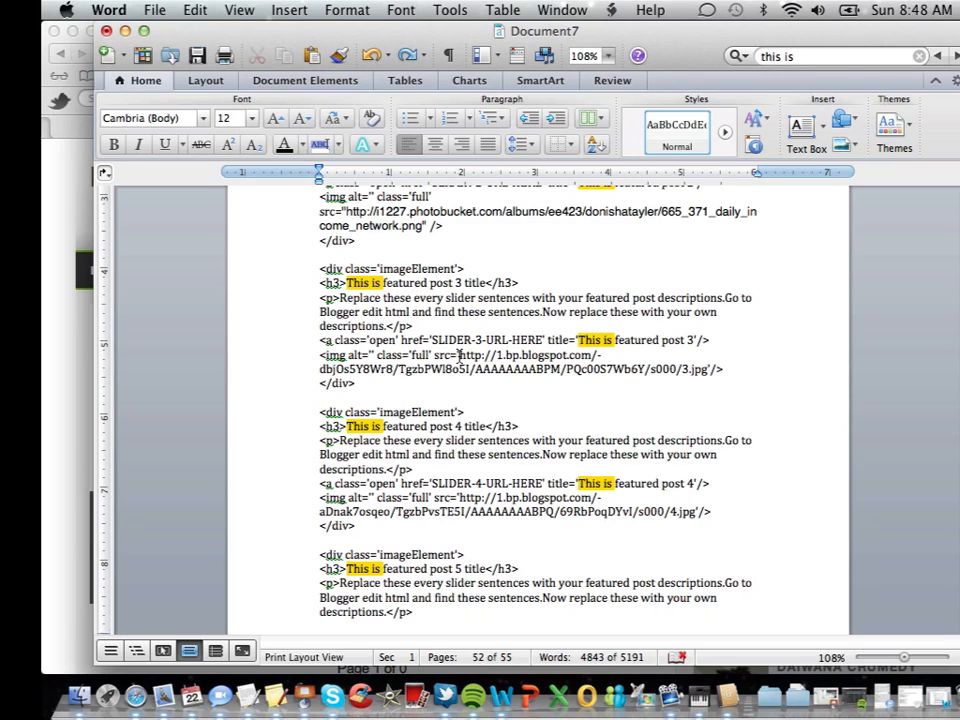
double_click(478, 356)
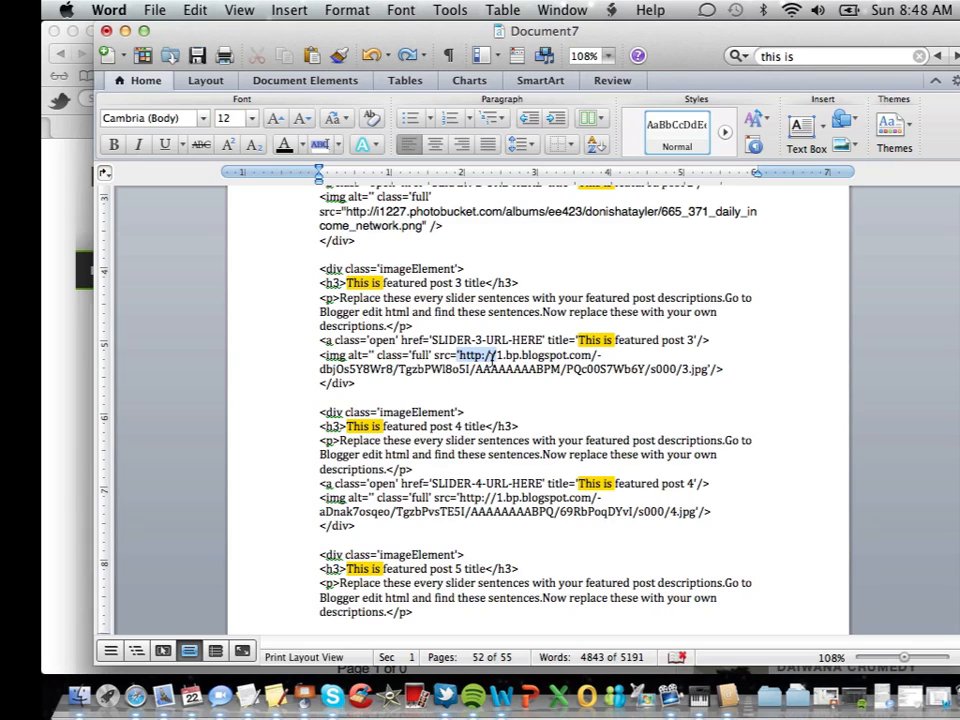
drag(460, 356, 698, 368)
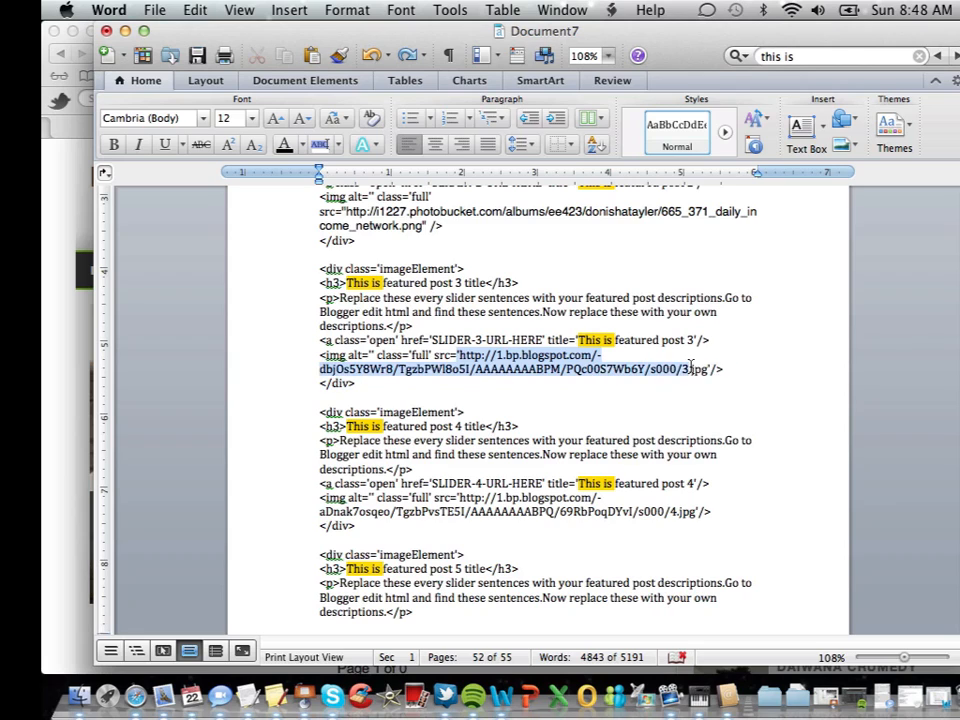
text(http://i1227.photobucket.com/albums/ee423/donishatayler/carblack.jpg"/>)
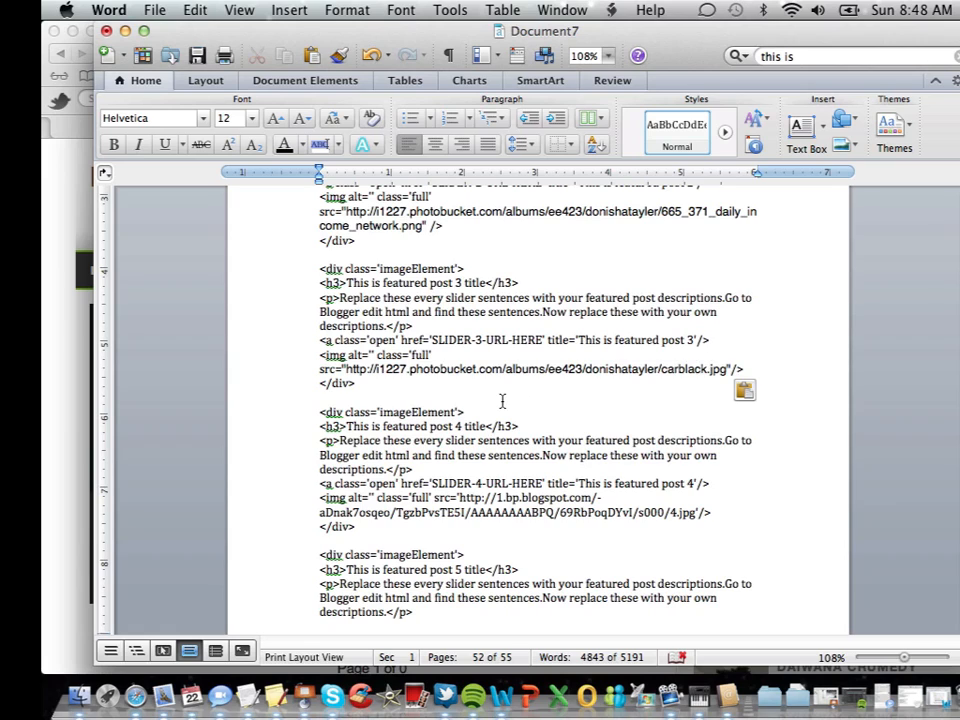
mouse_move(500, 404)
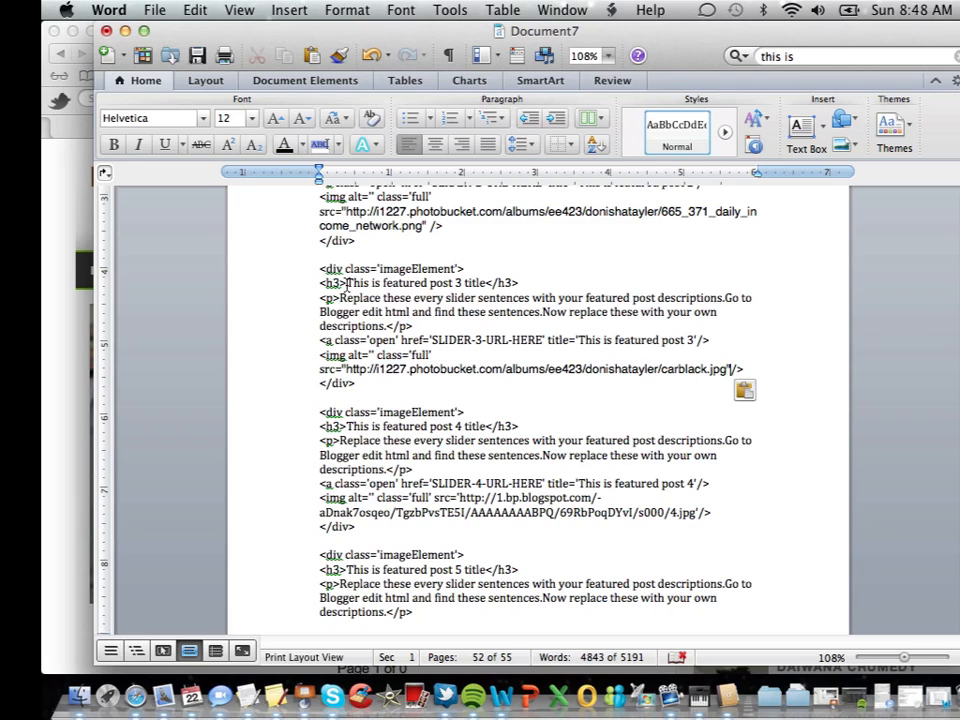
Step: Replace the placeholder title with "Look At My New car, Doesn't it look Hot!!!"
drag(348, 284, 428, 284)
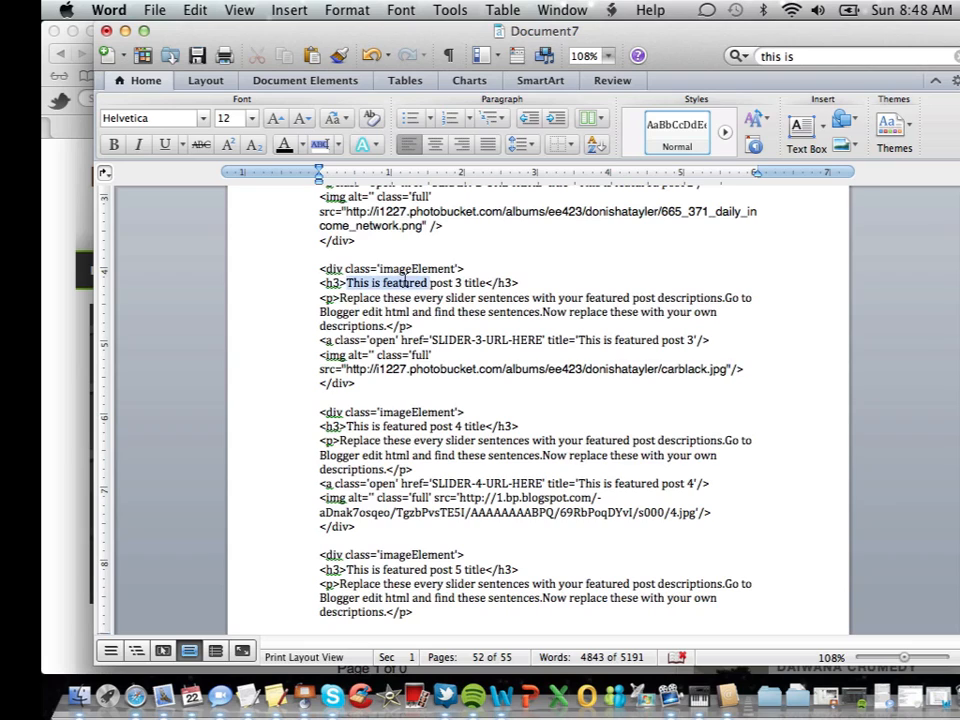
text(Look A</h3>)
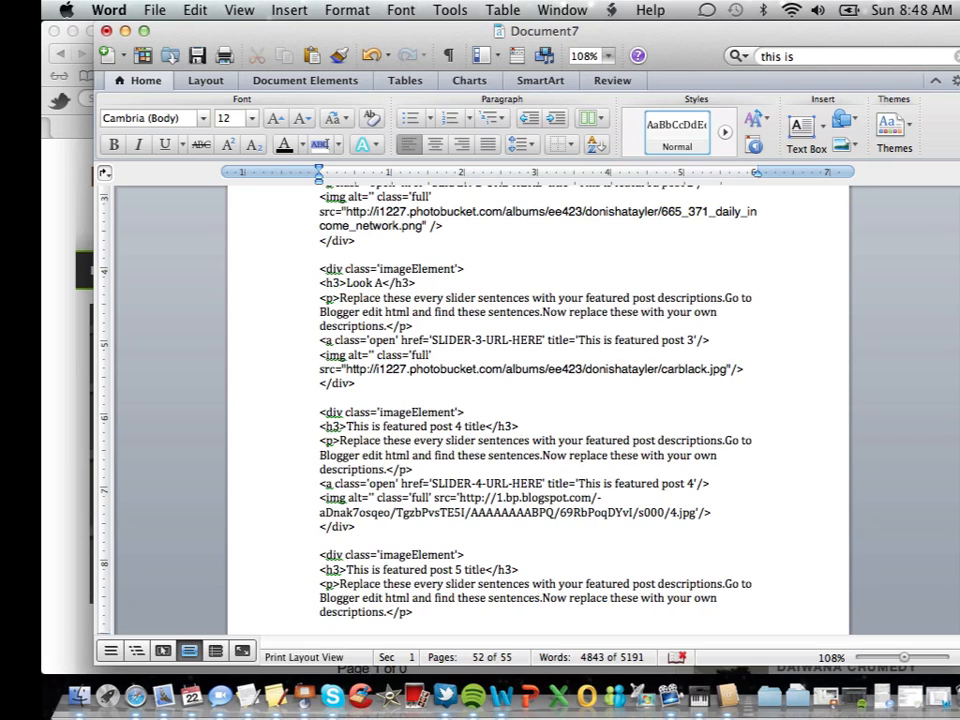
text(t My New car,)
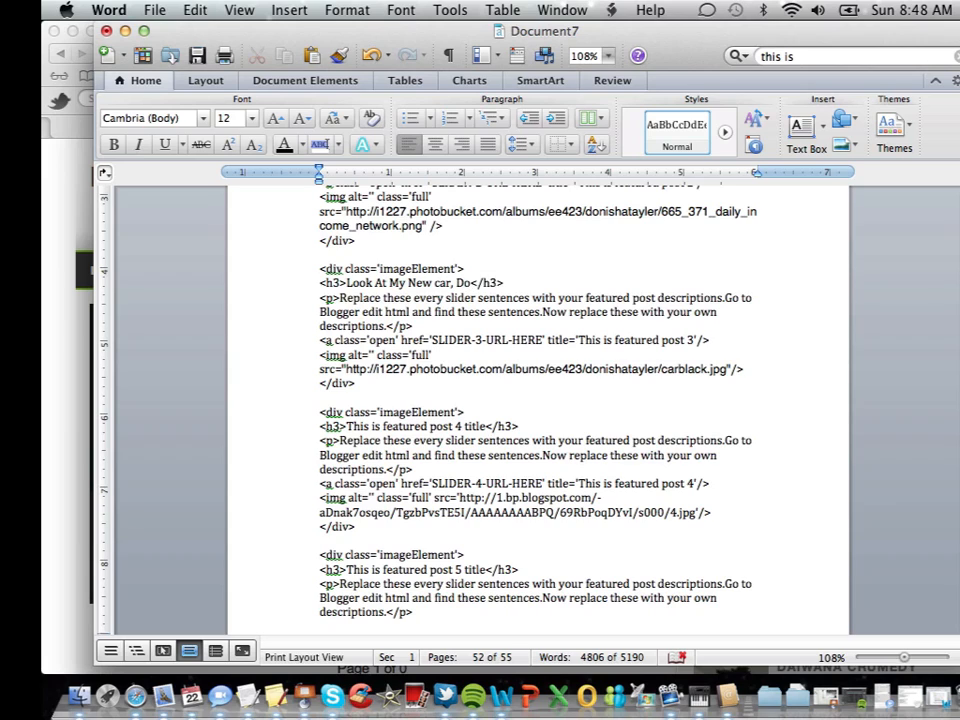
text(Doesn't)
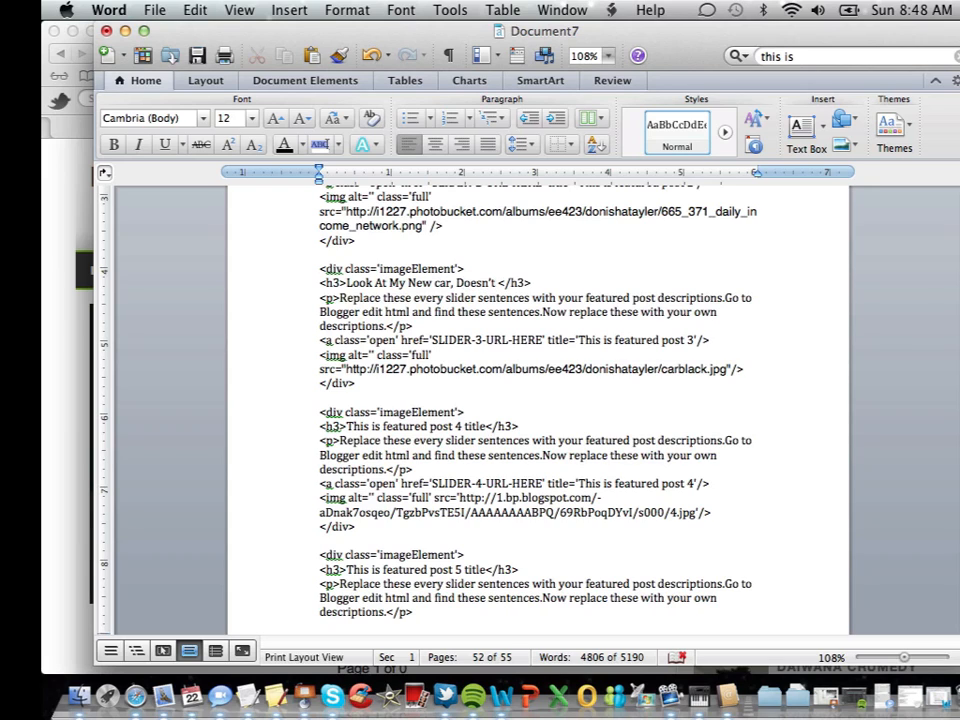
text(it look Hot)
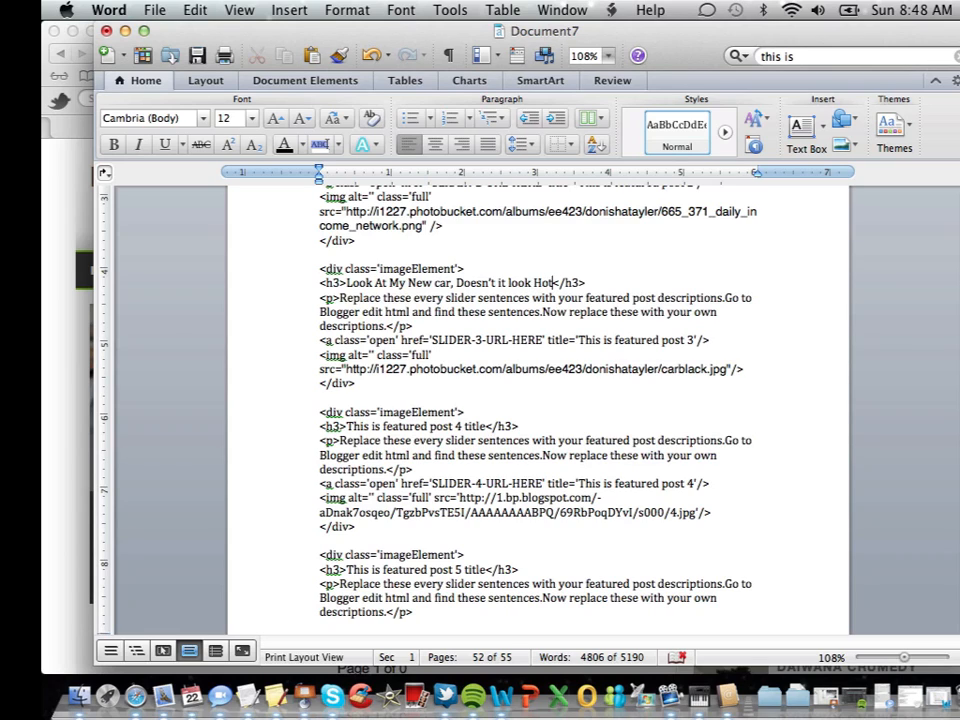
text(!!!)
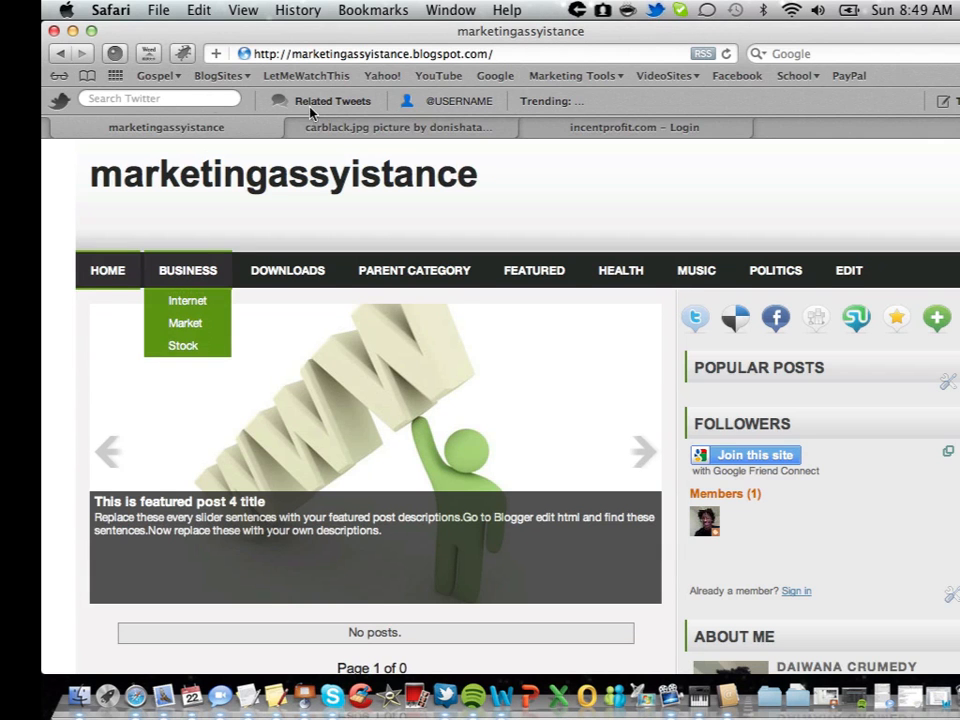
Step: Paste the edited code over the Blogger template HTML and save the template
click(398, 128)
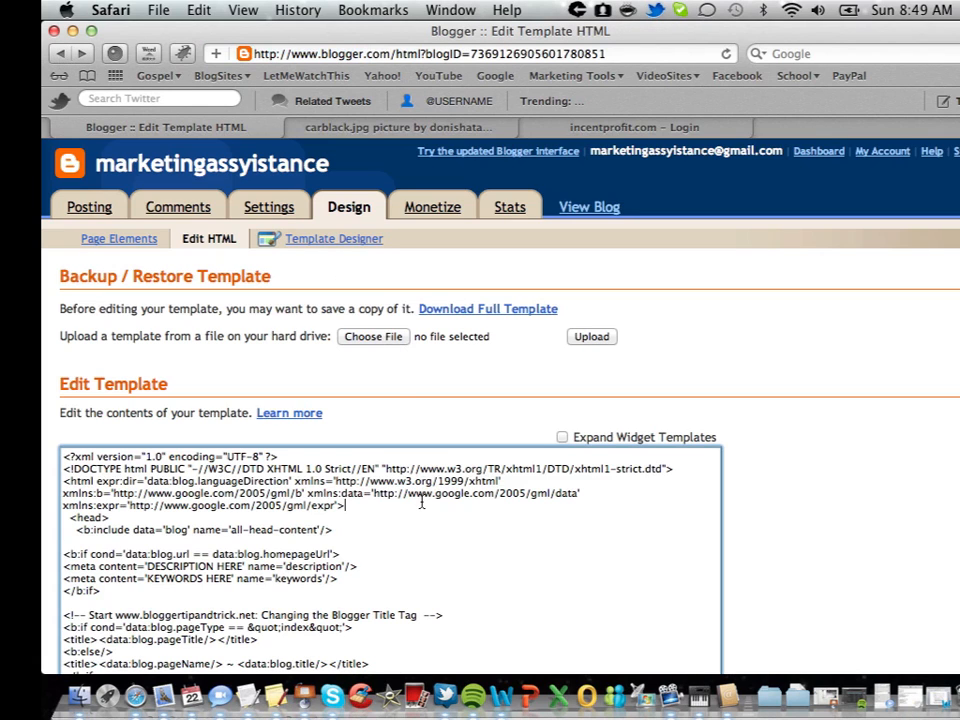
key(cmd+a)
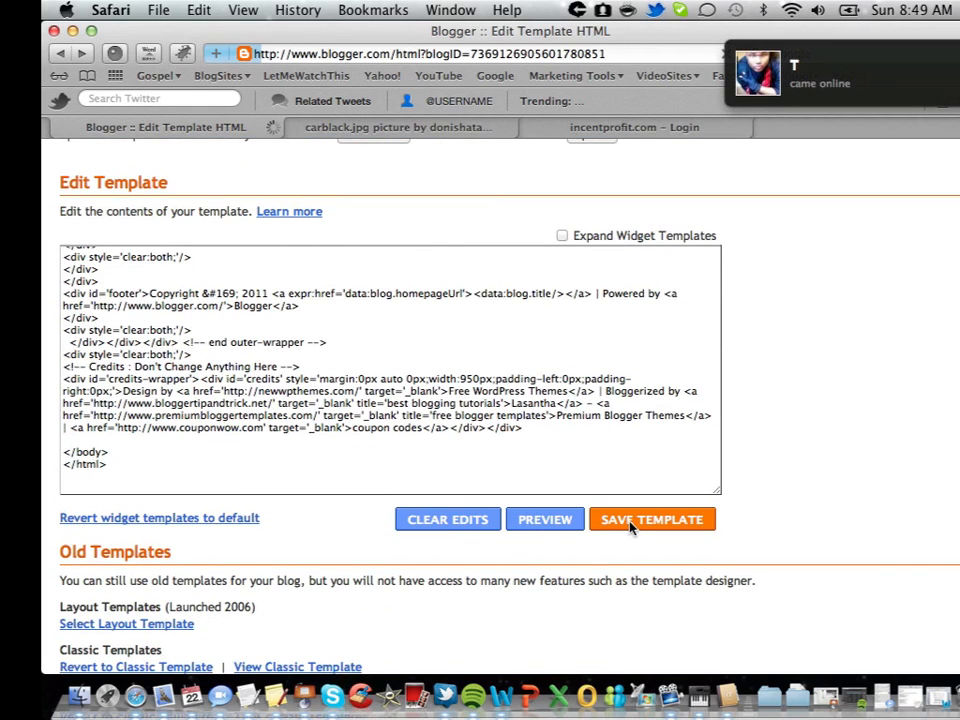
click(652, 518)
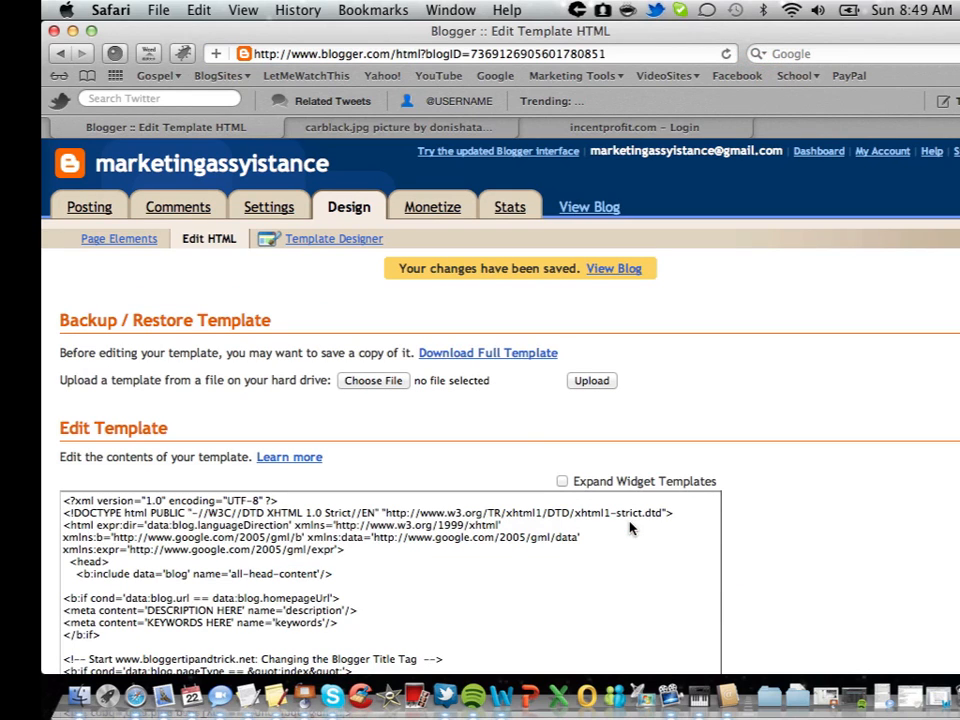
mouse_move(604, 278)
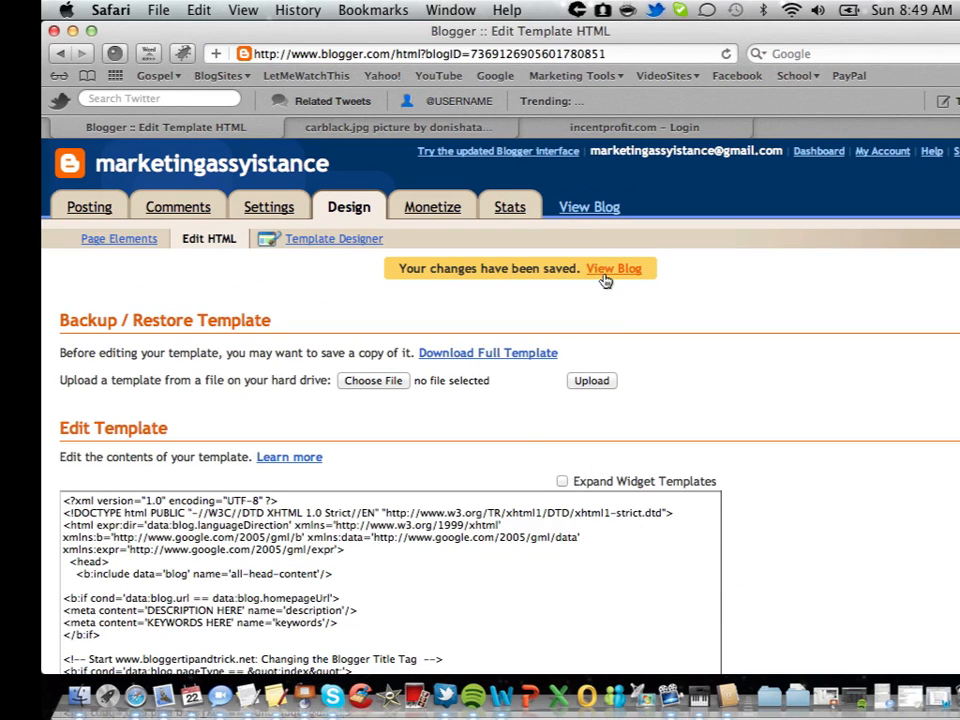
Step: View the live blog and cycle the featured slider to check images, titles and the menu
click(614, 268)
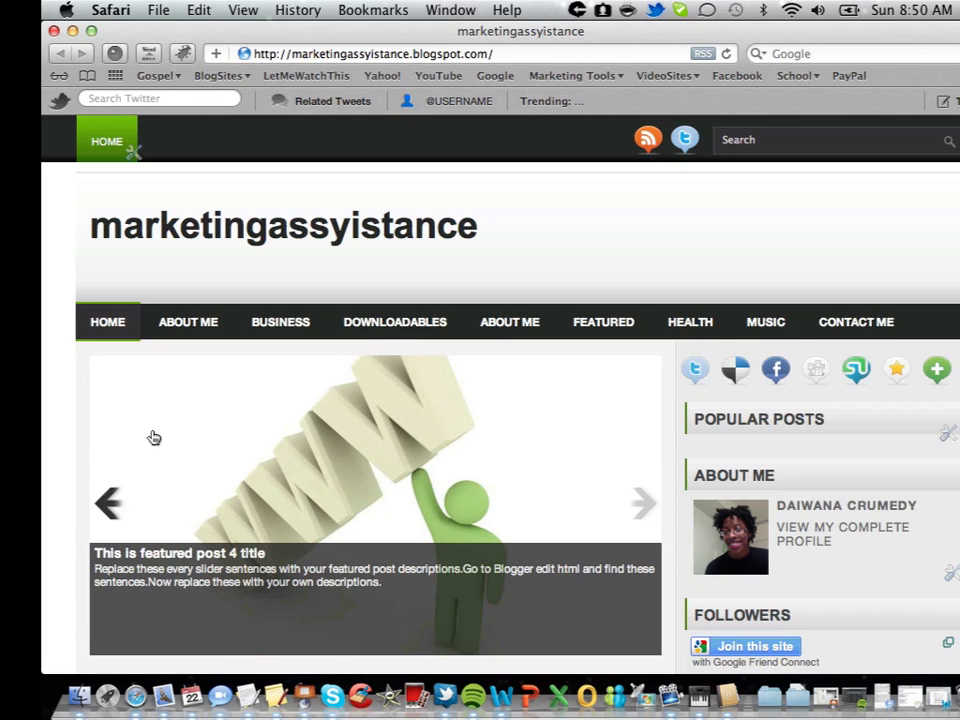
click(280, 320)
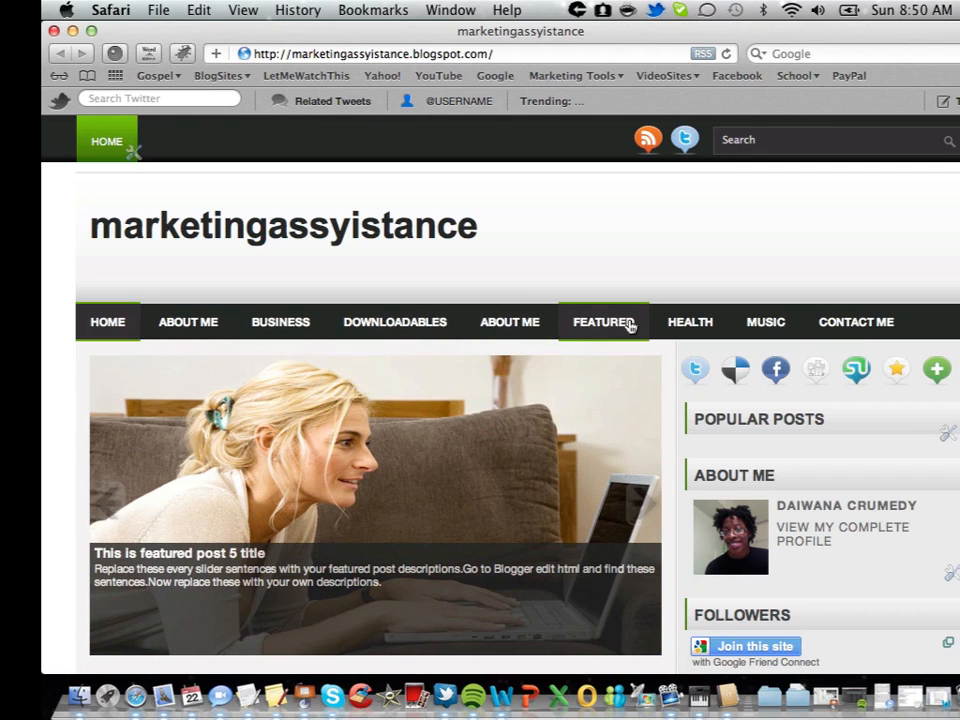
mouse_move(870, 332)
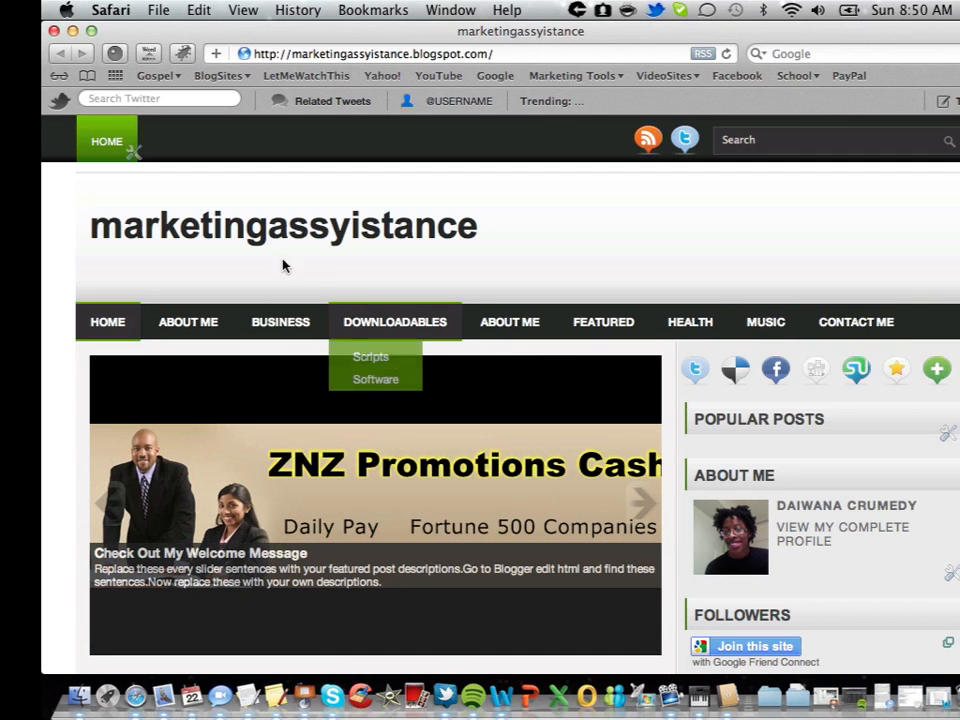
mouse_move(280, 340)
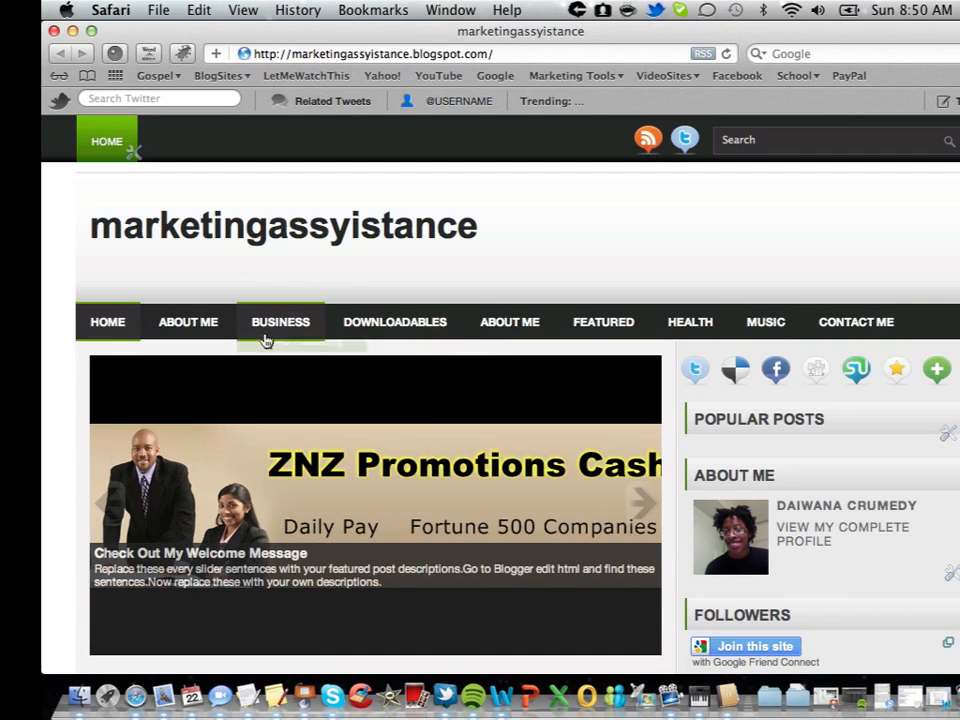
click(280, 320)
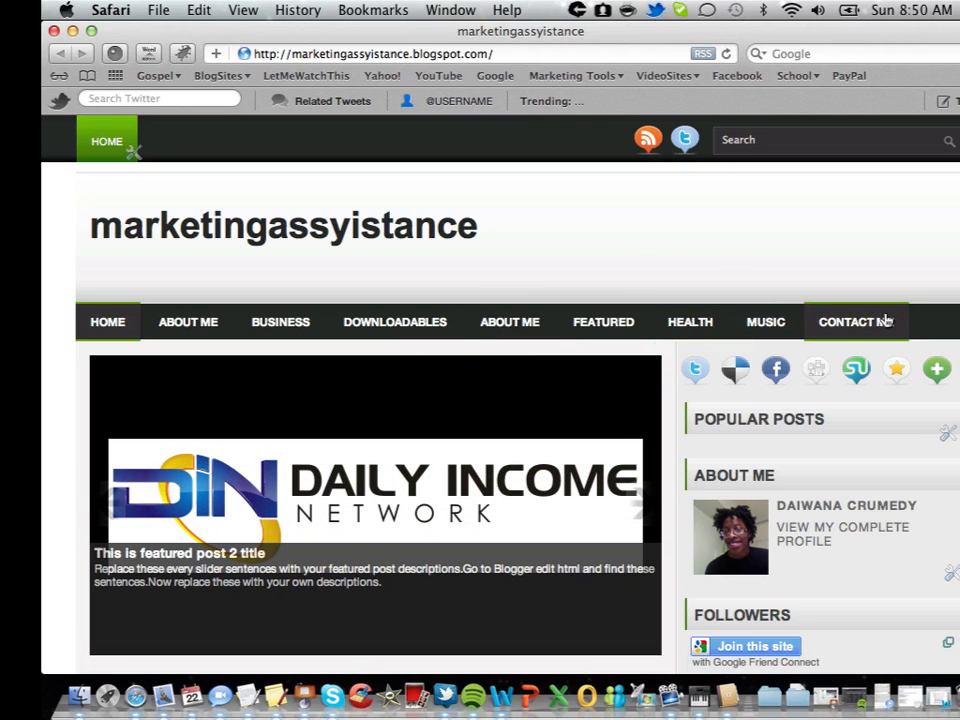
click(508, 320)
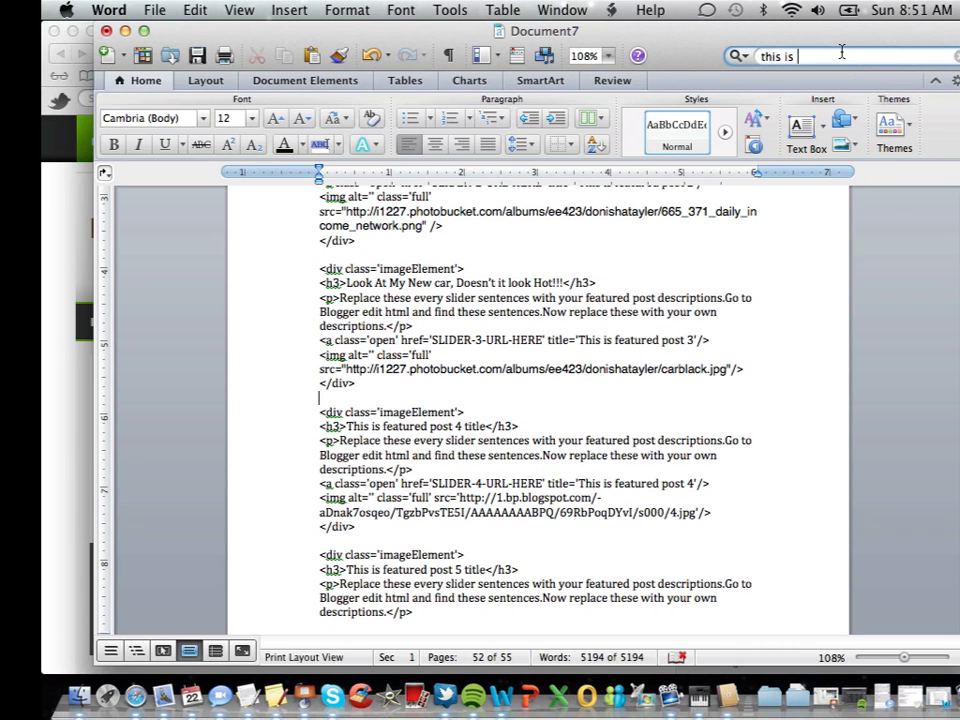
Step: Start a new Word search for 'mu' in the template code
text(mu)
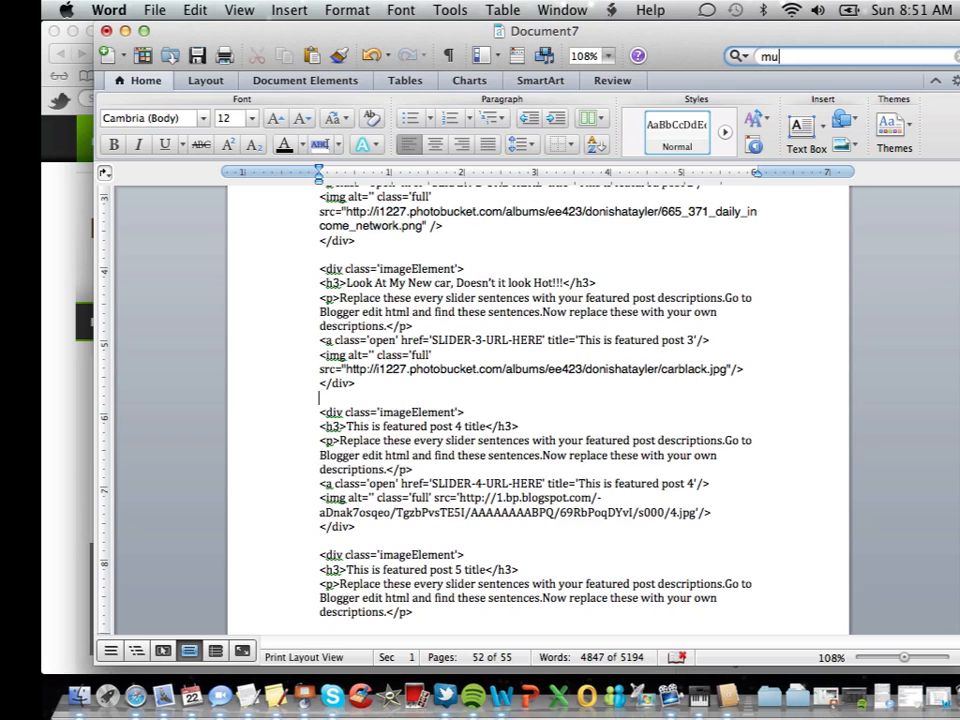